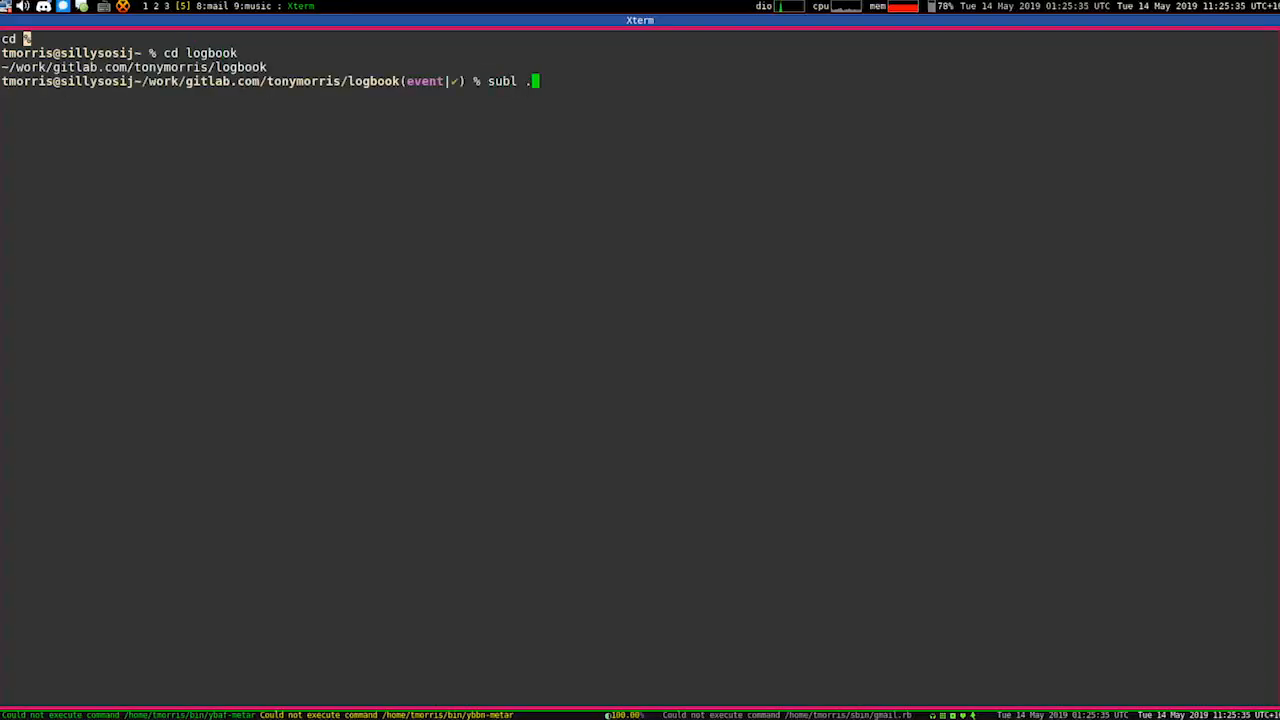
Step: Launch Sublime Text on the logbook's Aircraft.hs via a Tab-completed subl path
text(/src/Data/Aviation/Casr/)
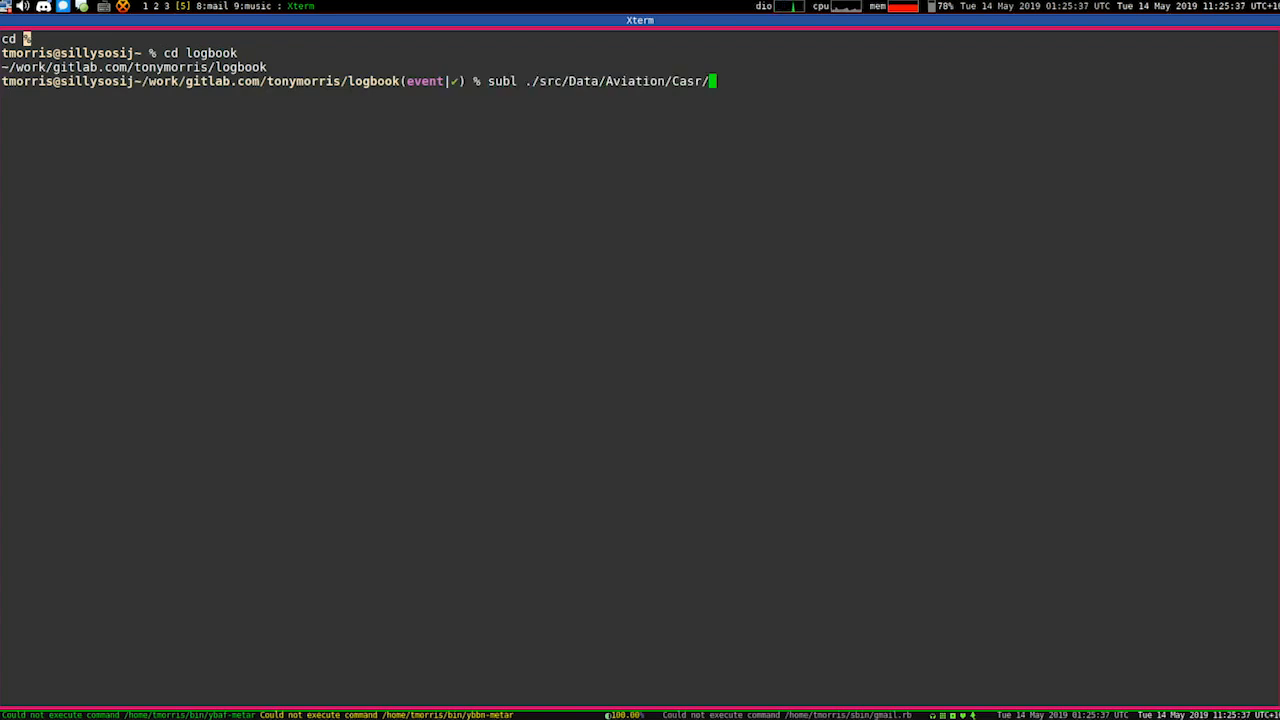
key(Tab)
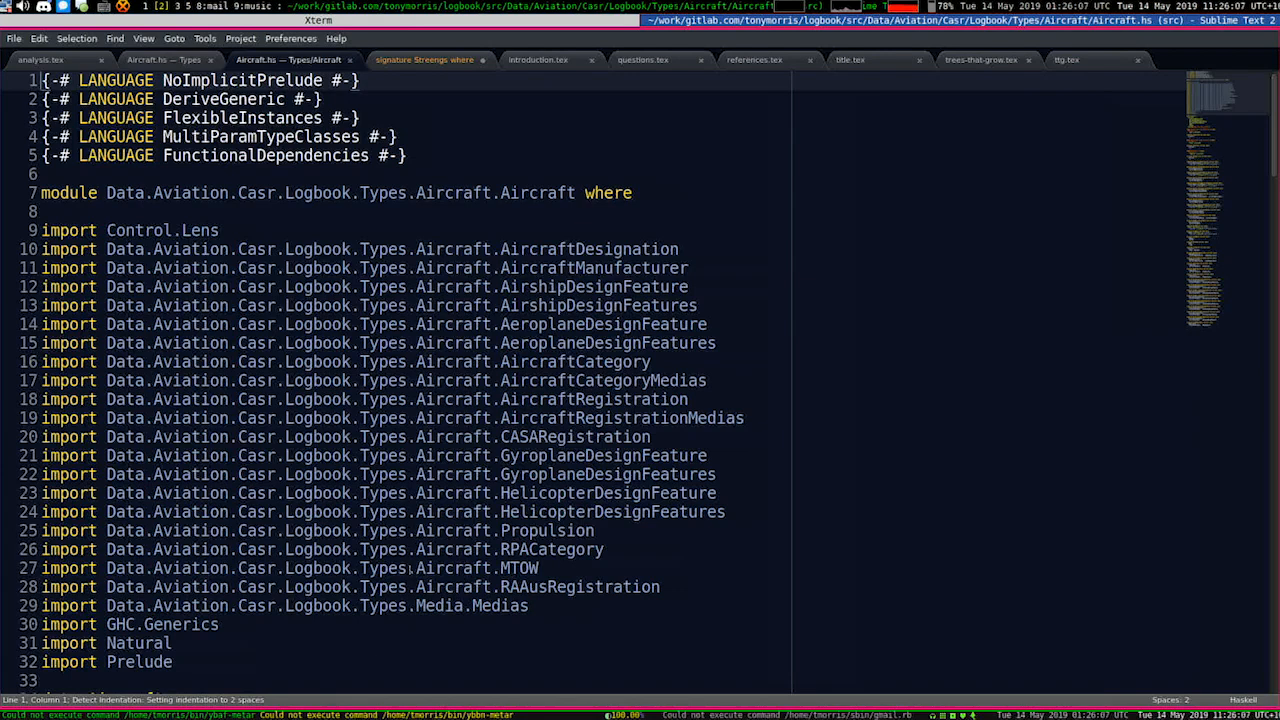
Step: Scroll past the imports to the data Aircraft declaration and HasAircraft class
scroll(down, 3)
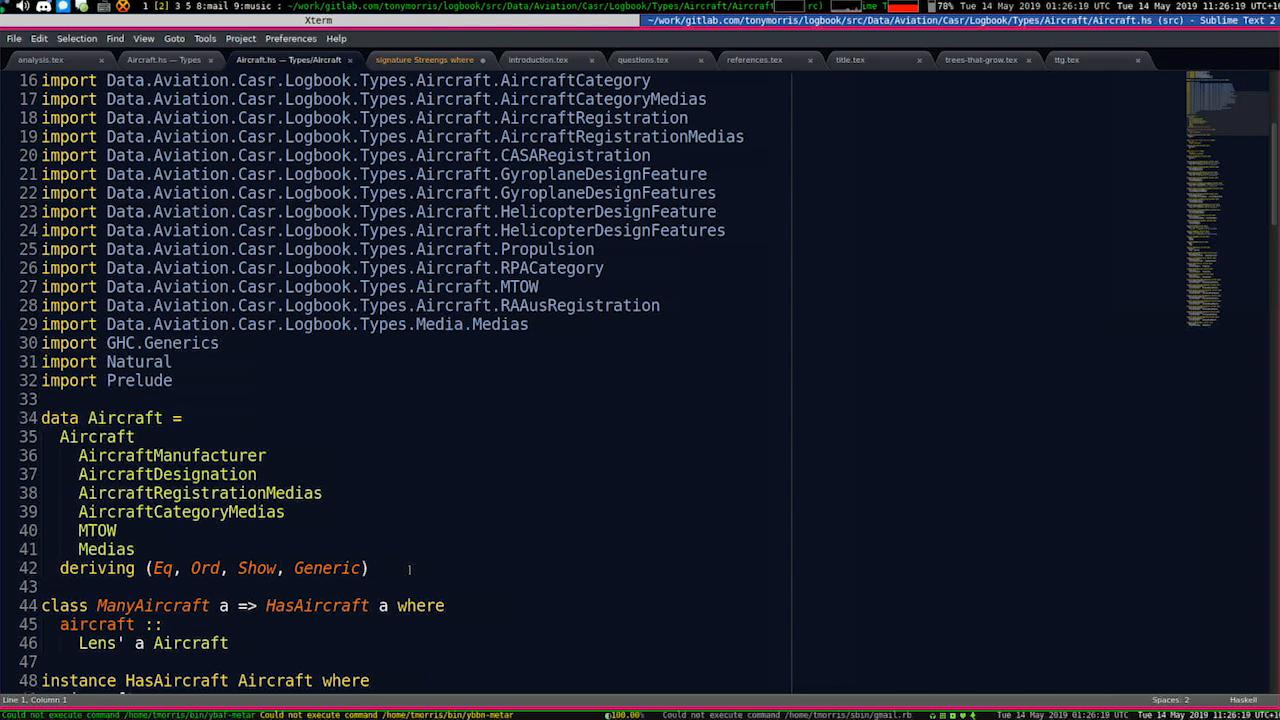
scroll(down, 3)
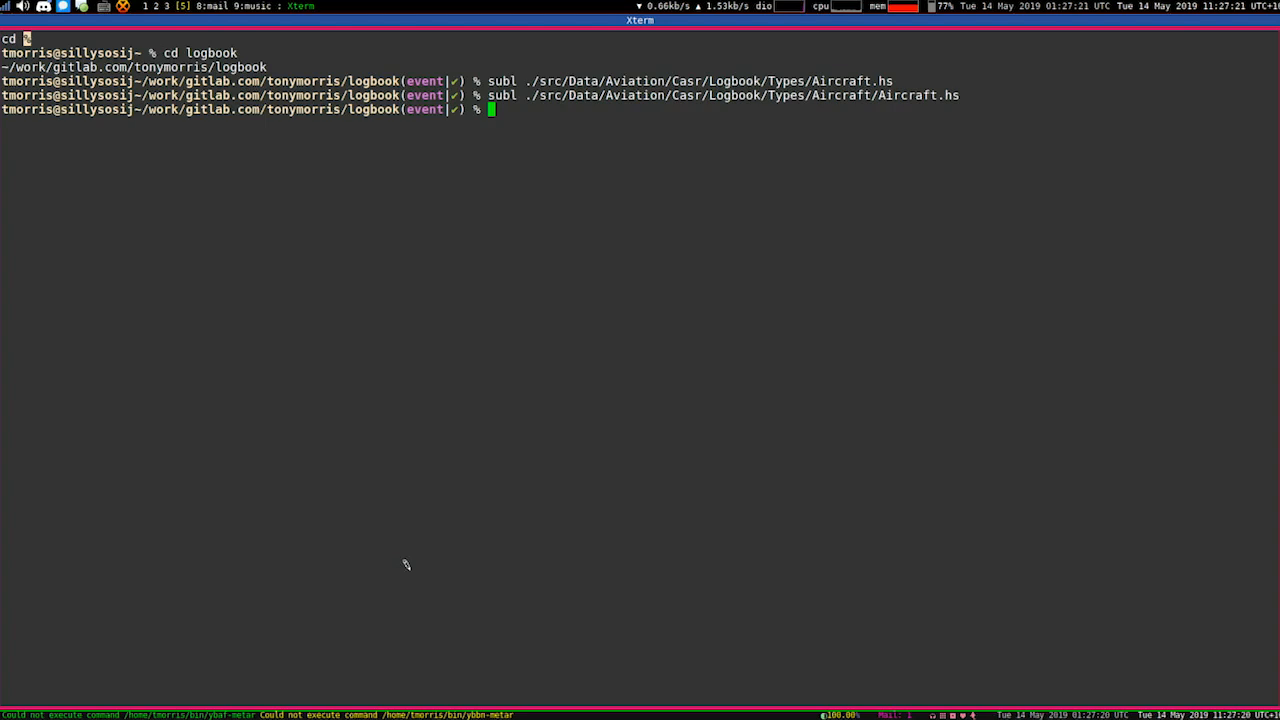
Step: Run subl on Propulsion/Propulsion.hs and then Propulsion/Engine.hs from the aircraft types folder
text(subl ./src/Data/Aviation/Casr/Logbook/Types/Aircraft/A)
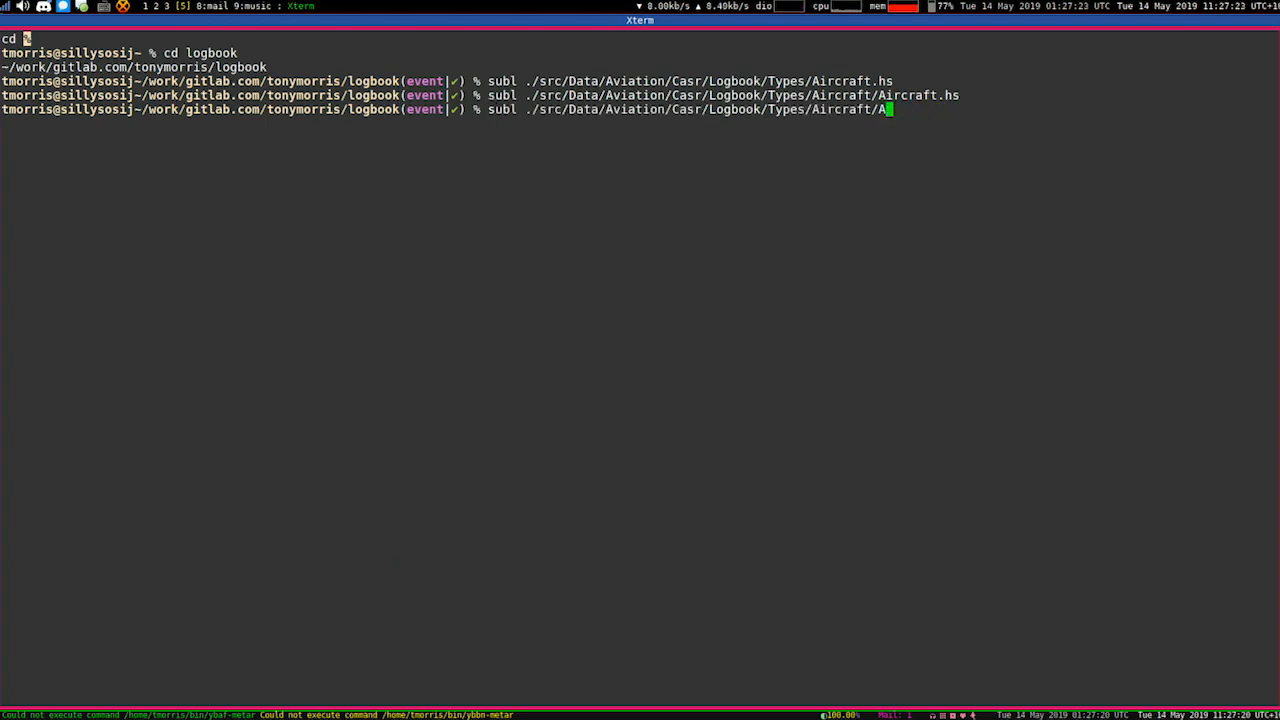
text(Propulsion)
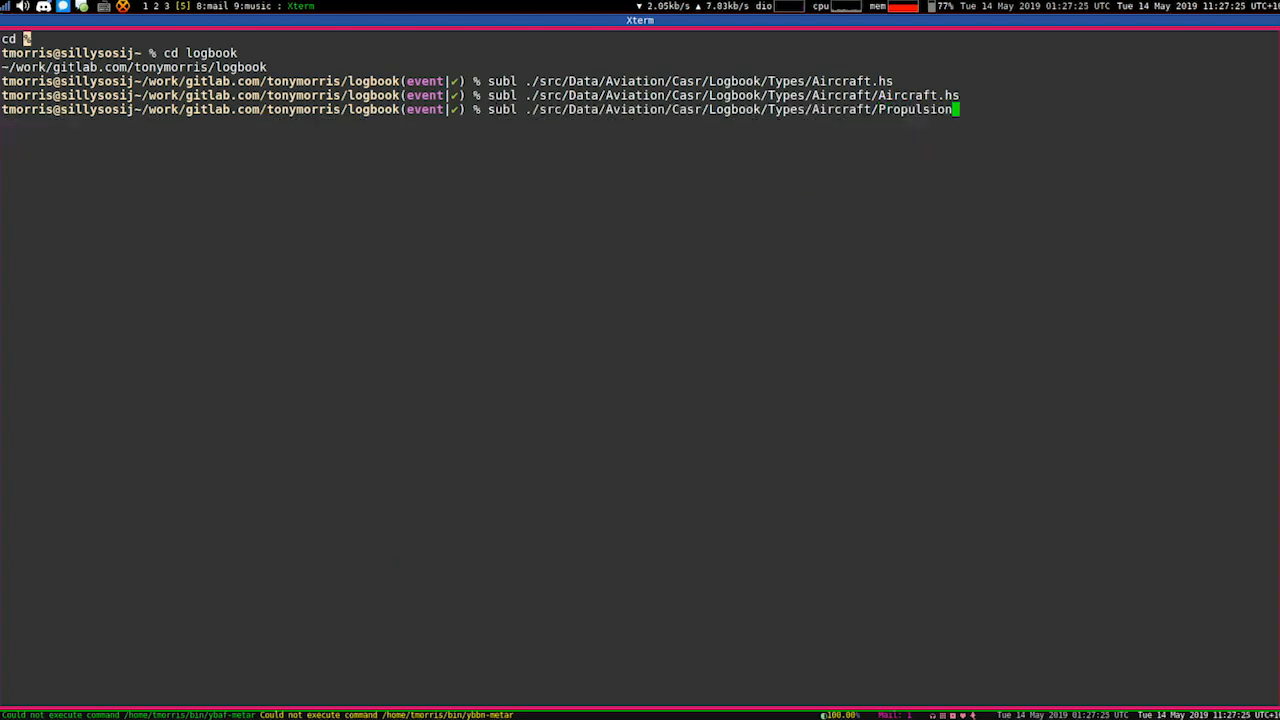
key(Tab)
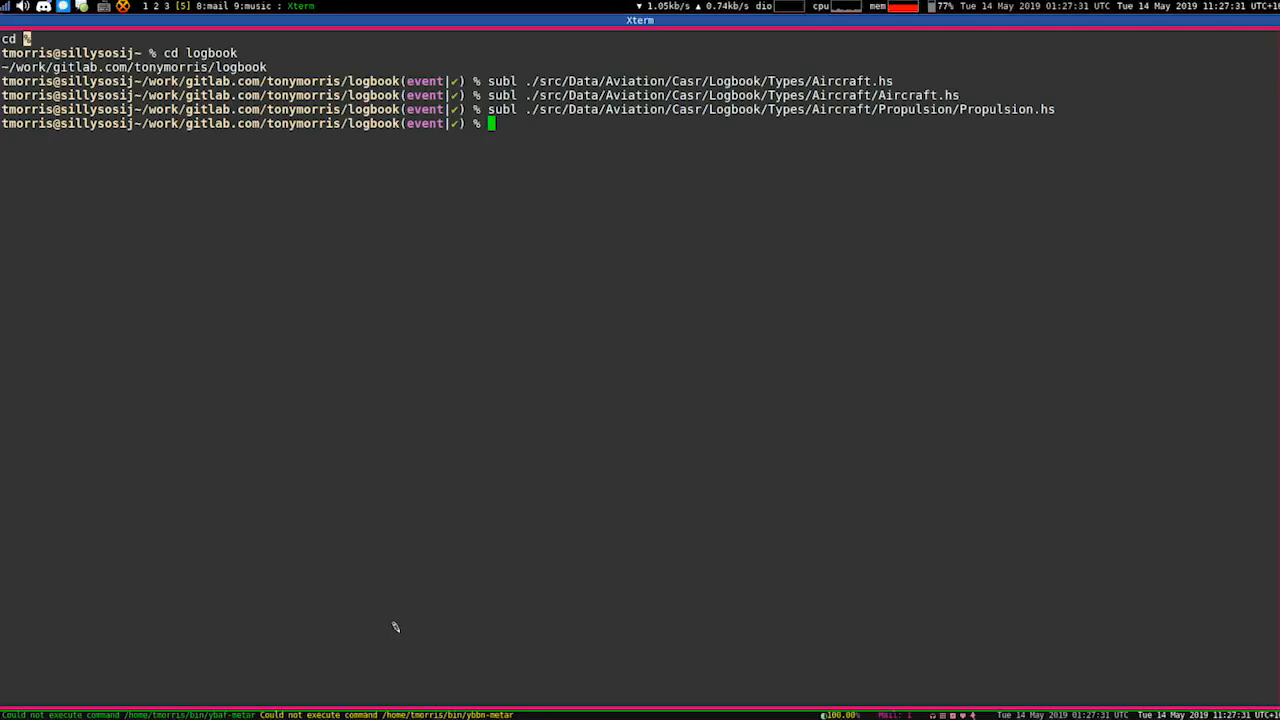
text(subl ./src/Data/Aviation/Casr/Logbook/Types/Aircraft/Propulsion/Propuls)
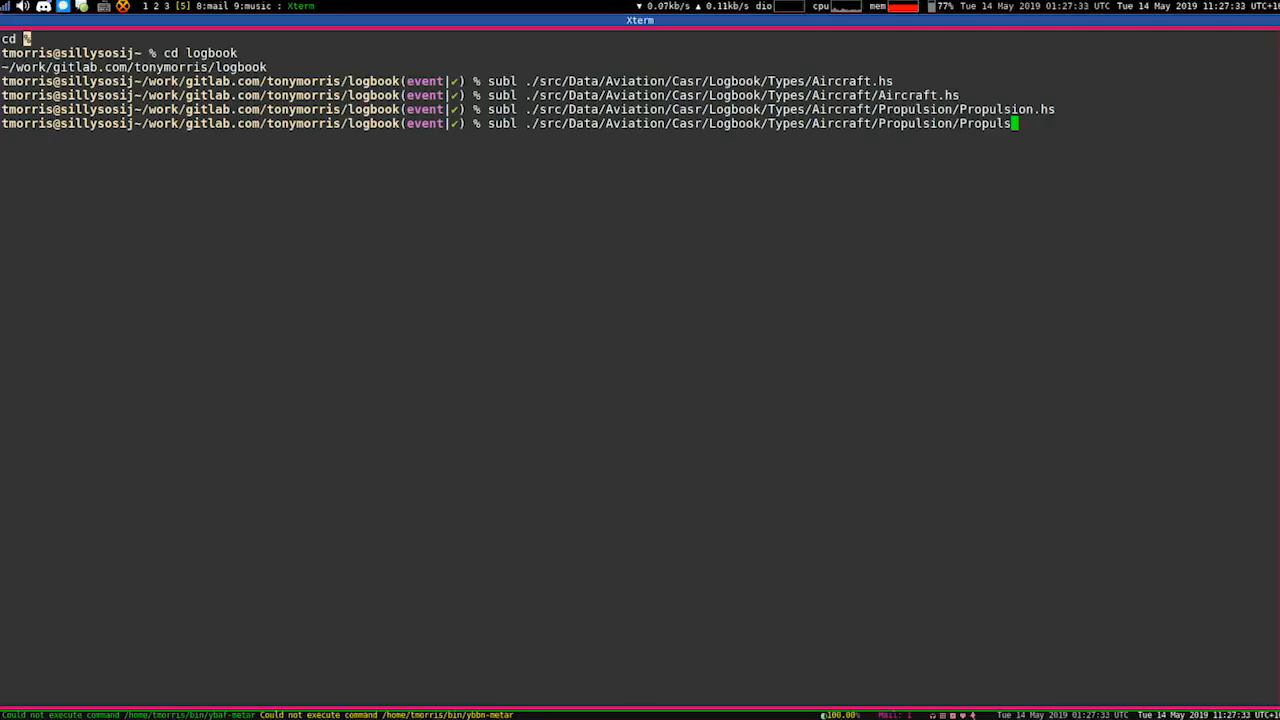
text(Engine)
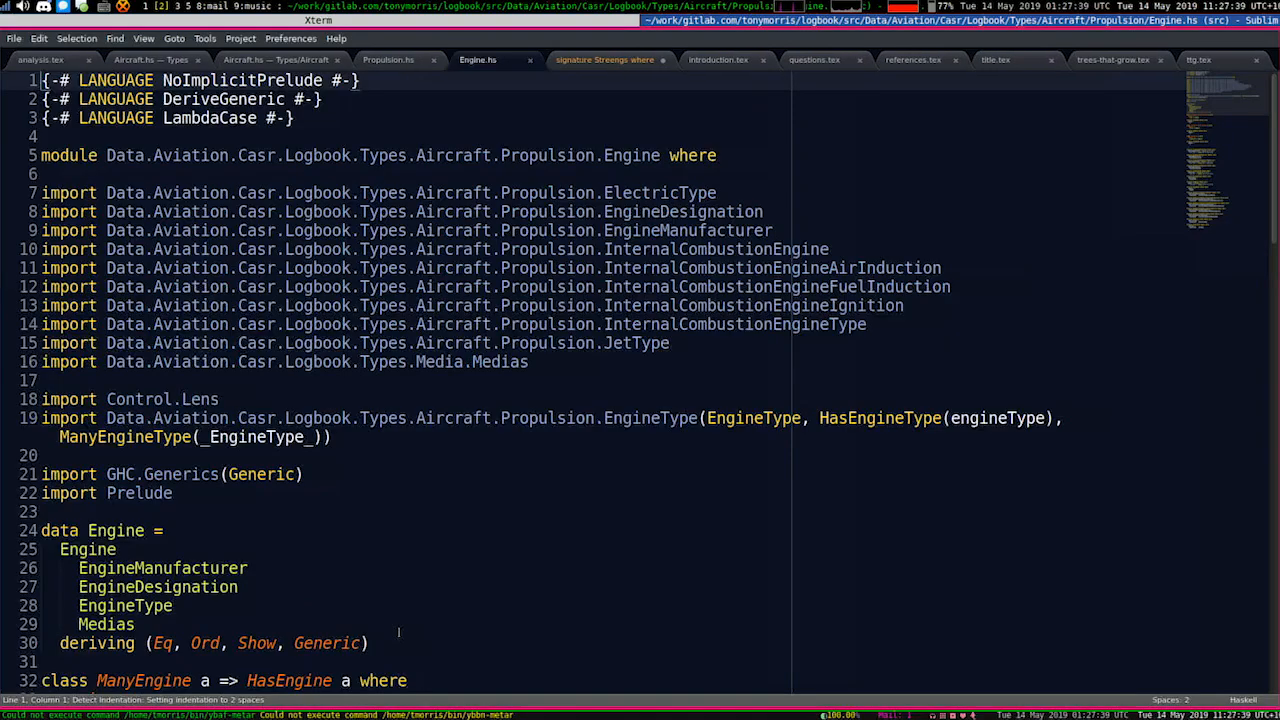
Step: Scroll past the imports to the data Engine declaration and its engine classes
scroll(down, 3)
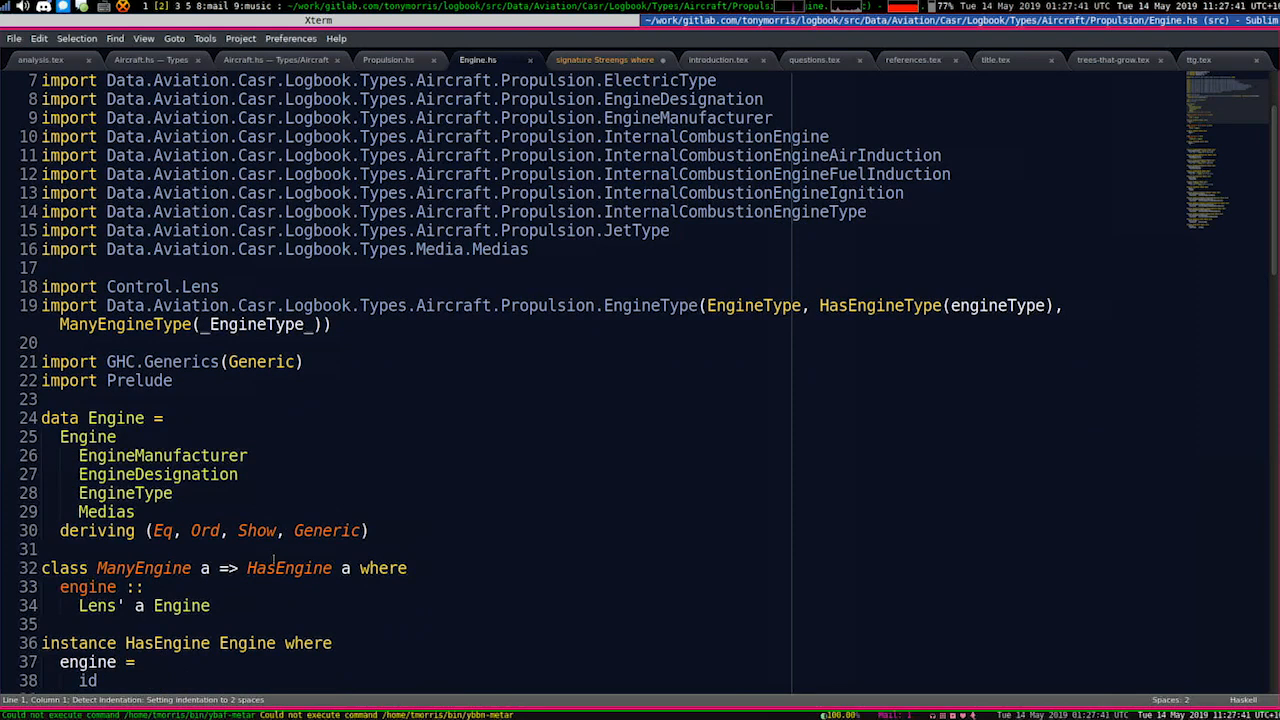
scroll(down, 3)
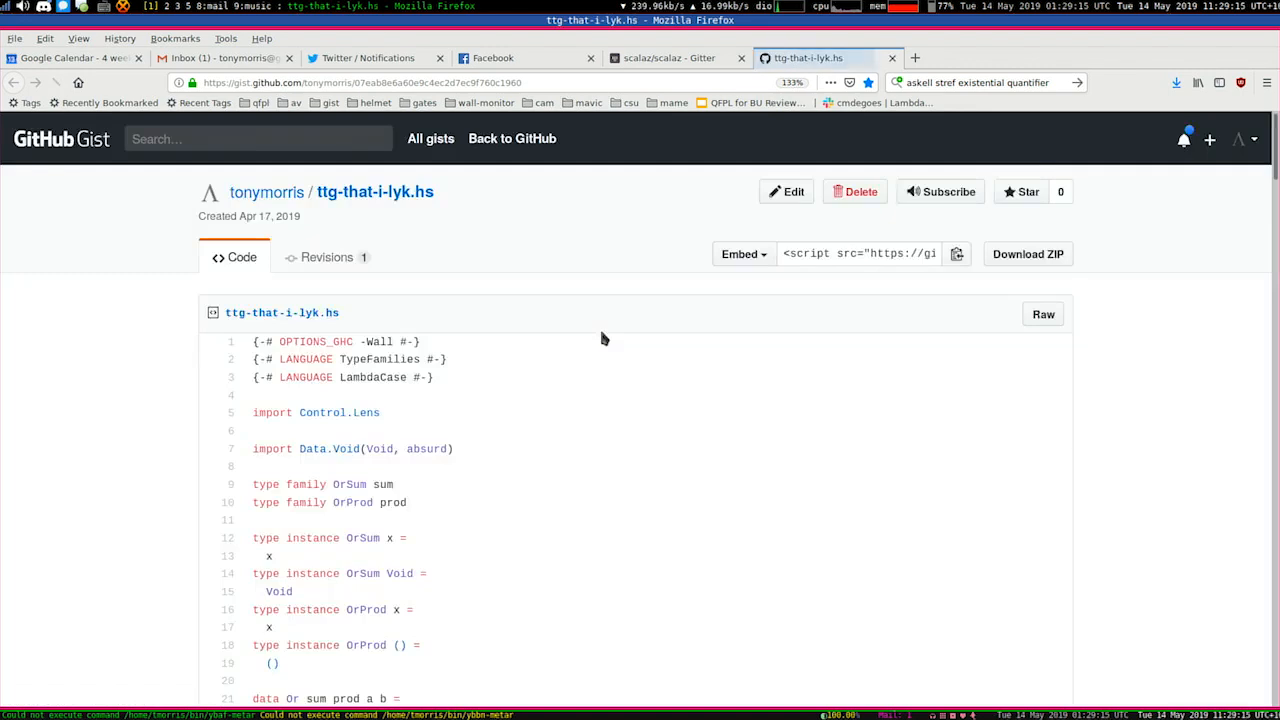
Step: Scroll to the Or data type and highlight the OrProd prod field of Or'
scroll(down, 3)
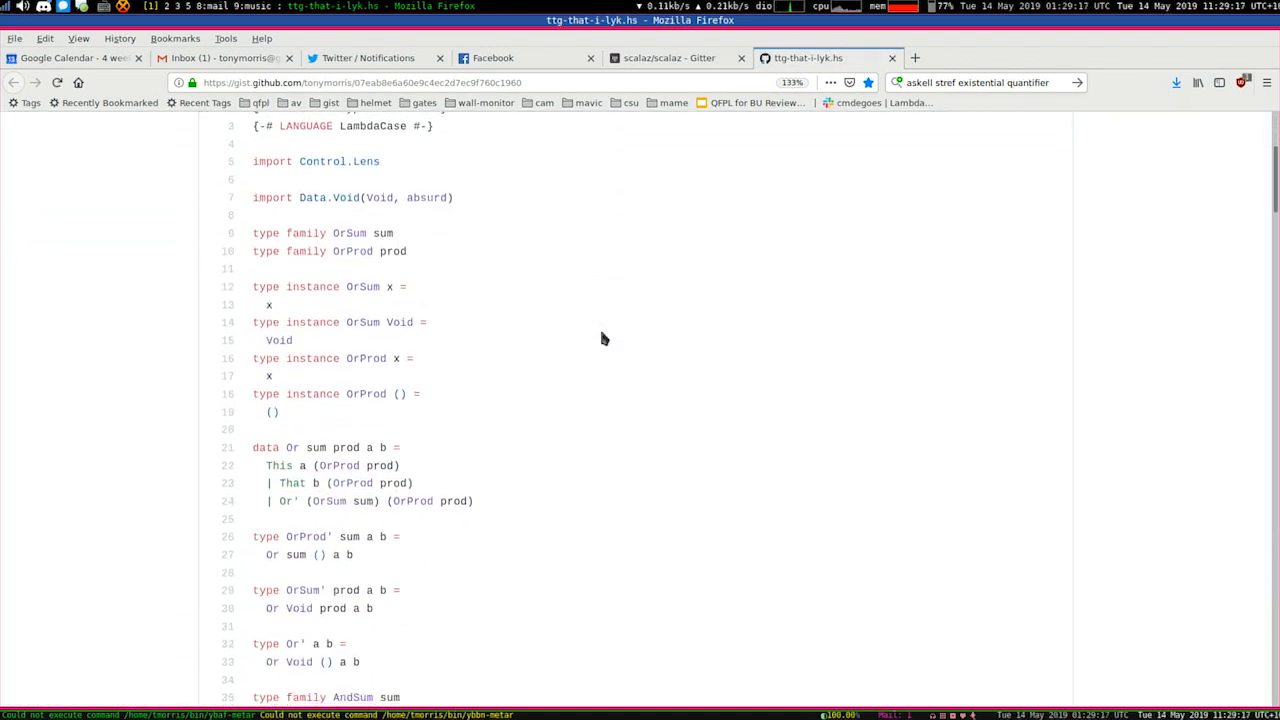
scroll(down, 3)
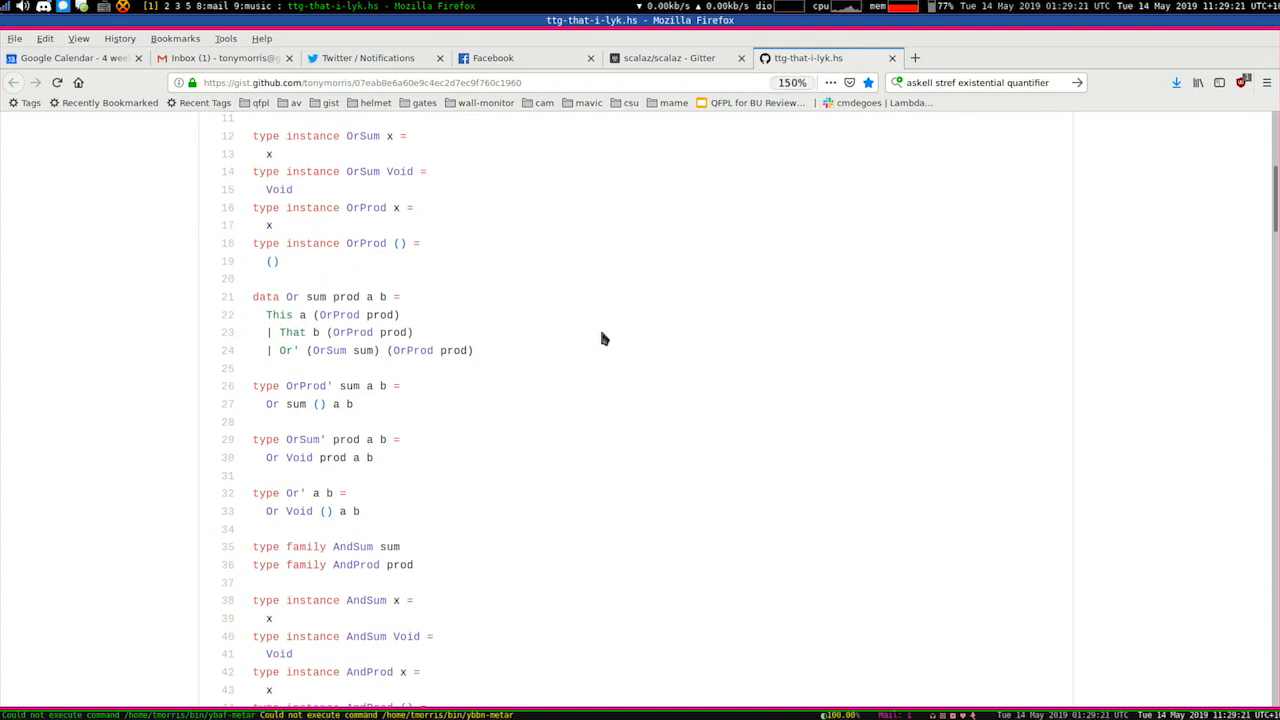
scroll(down, 3)
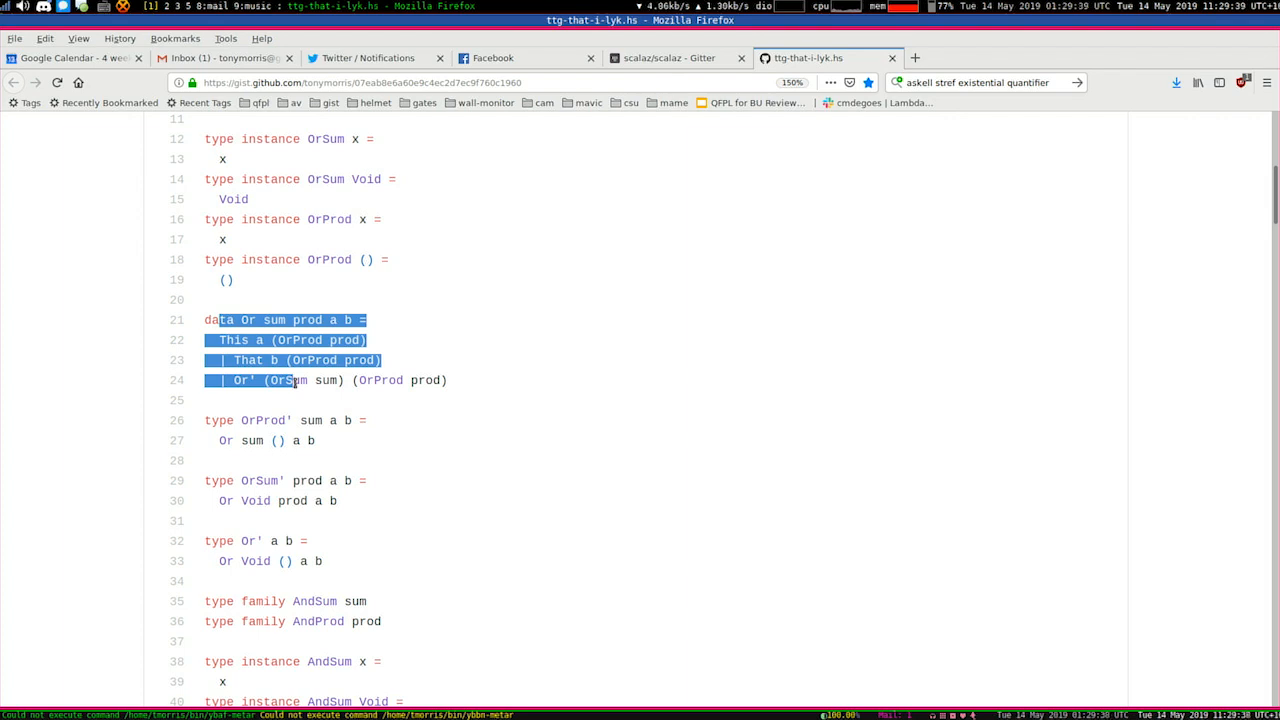
click(270, 340)
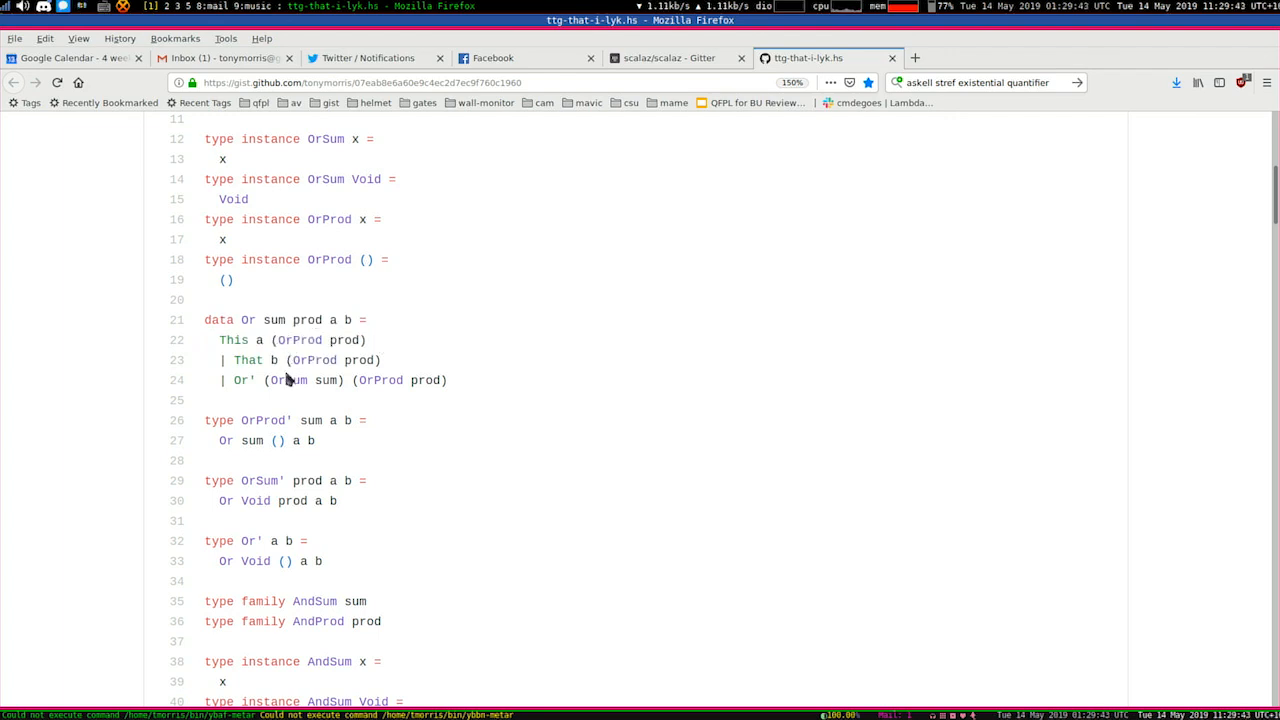
double_click(316, 360)
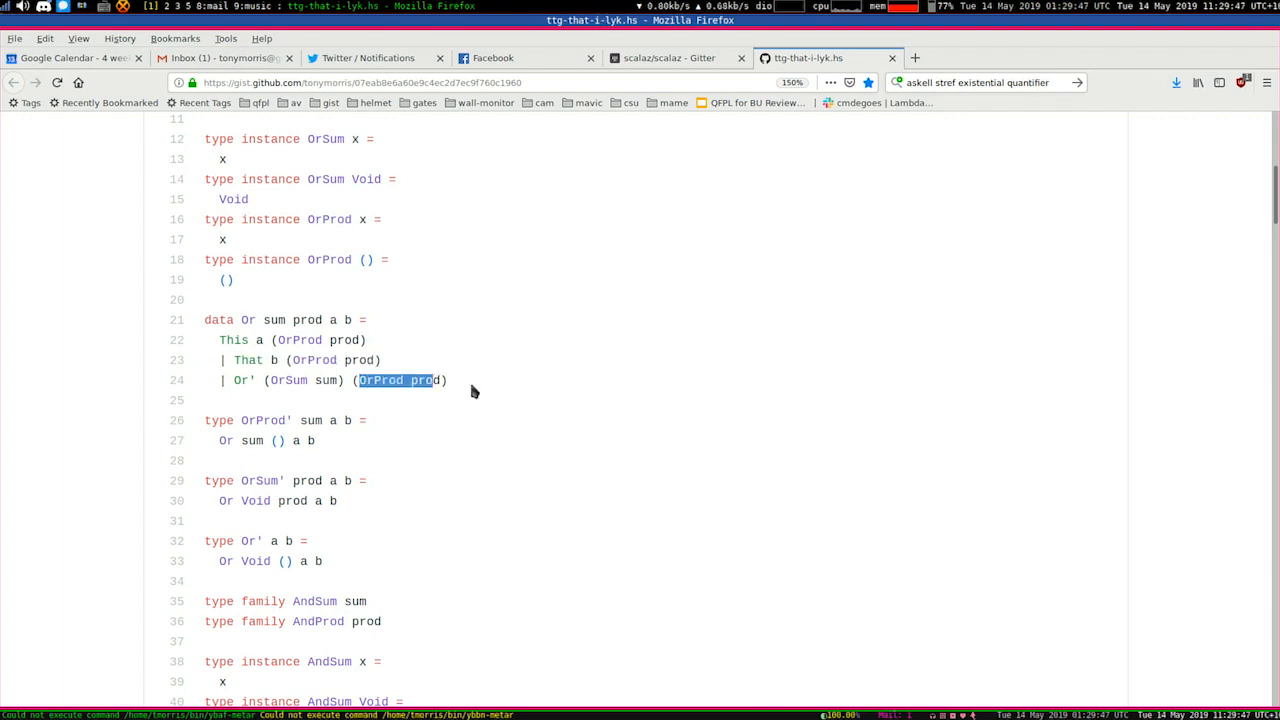
Step: Return to the Or' constructor and highlight its OrSum sum field
scroll(down, 3)
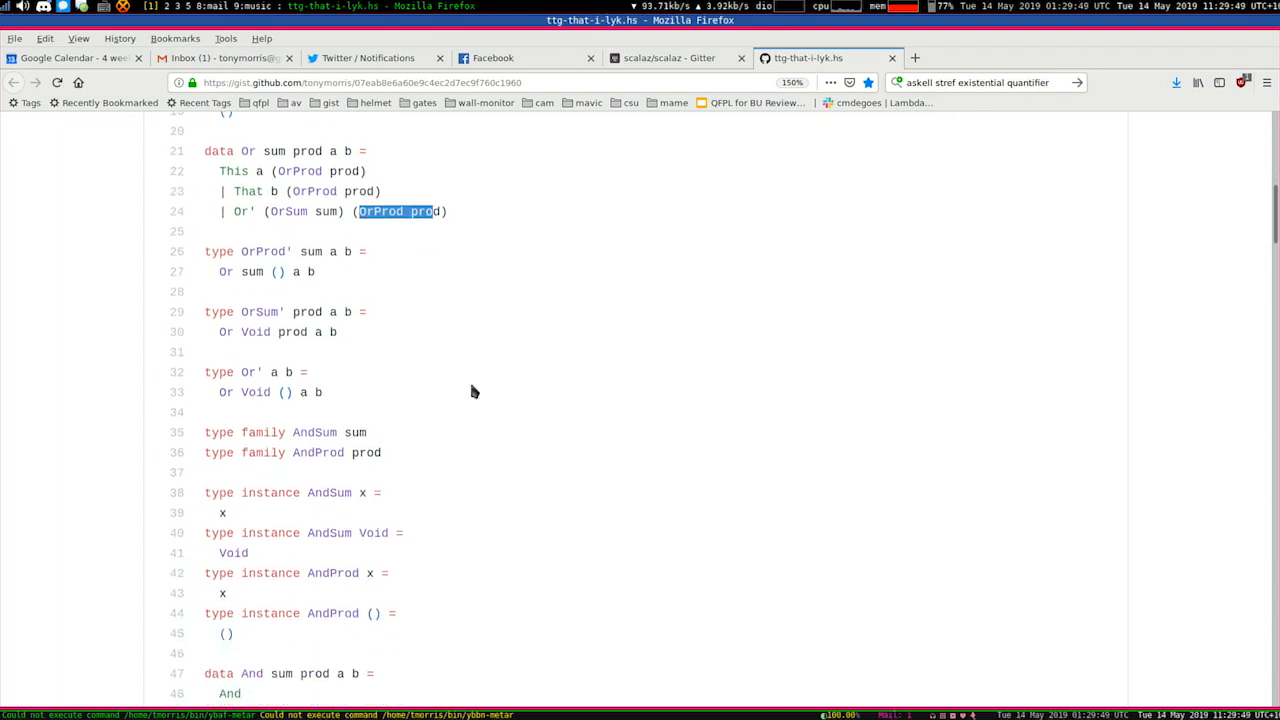
scroll(up, 3)
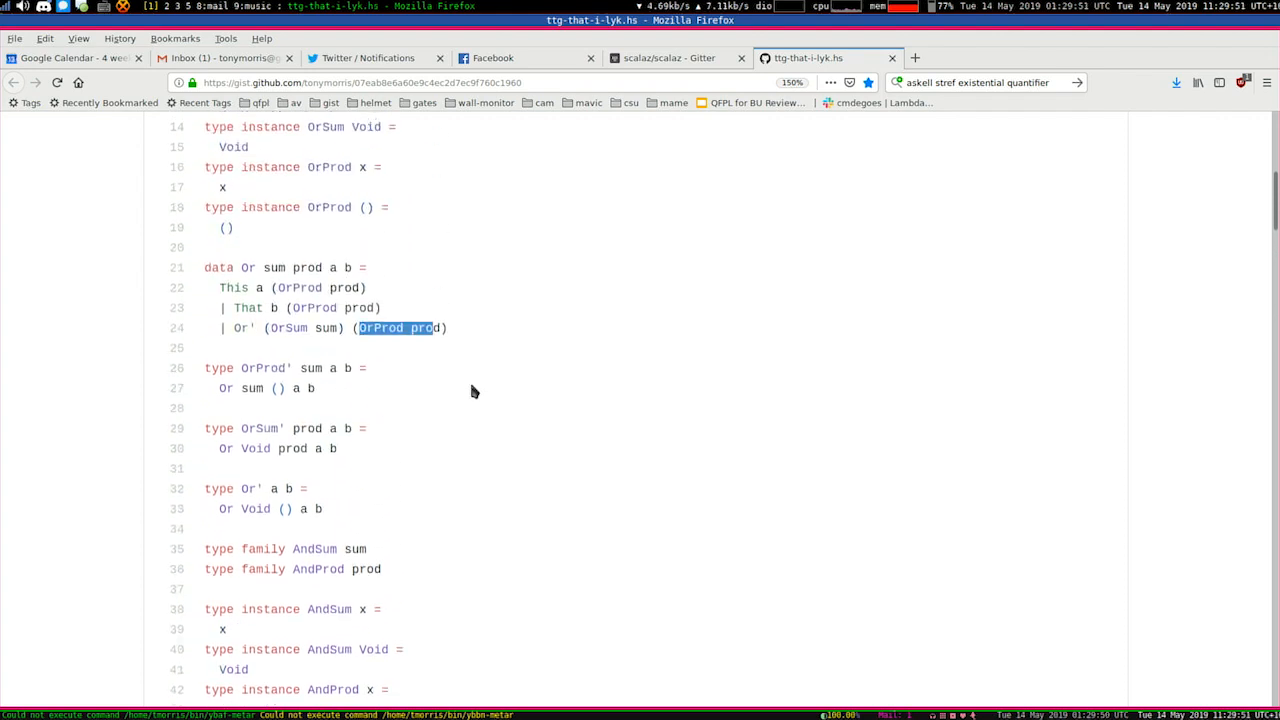
scroll(up, 3)
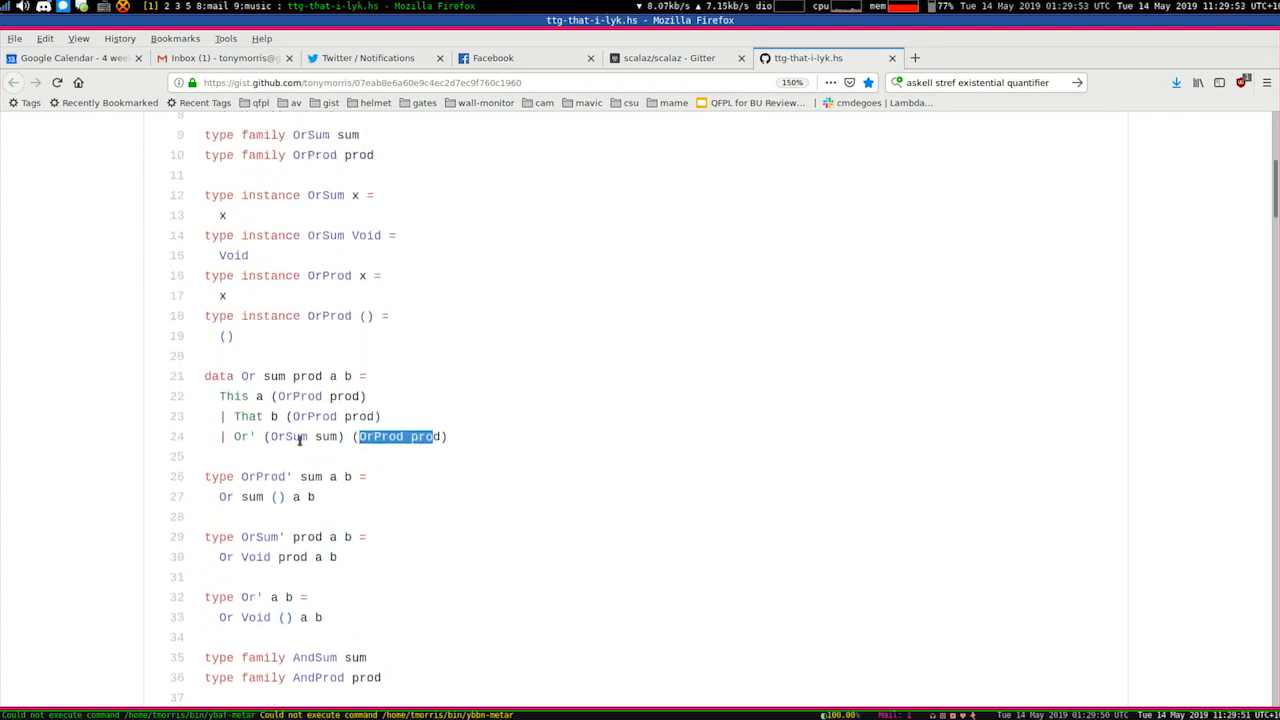
double_click(304, 436)
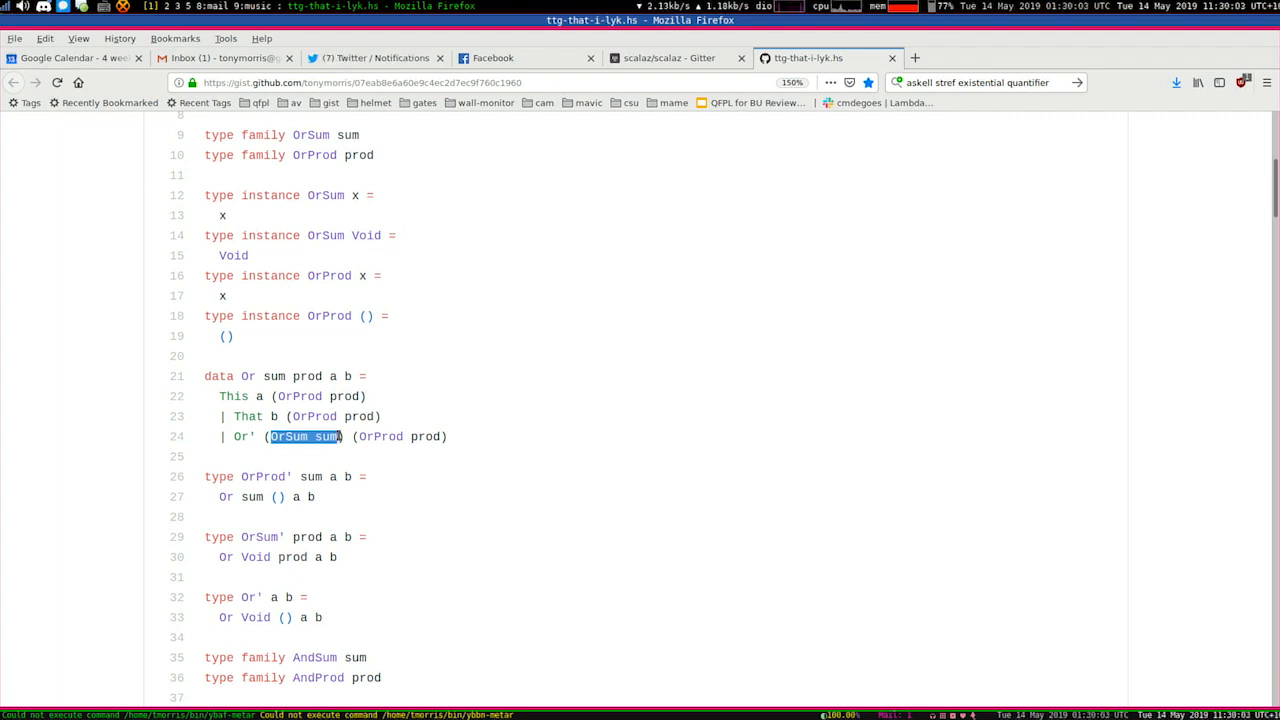
scroll(down, 3)
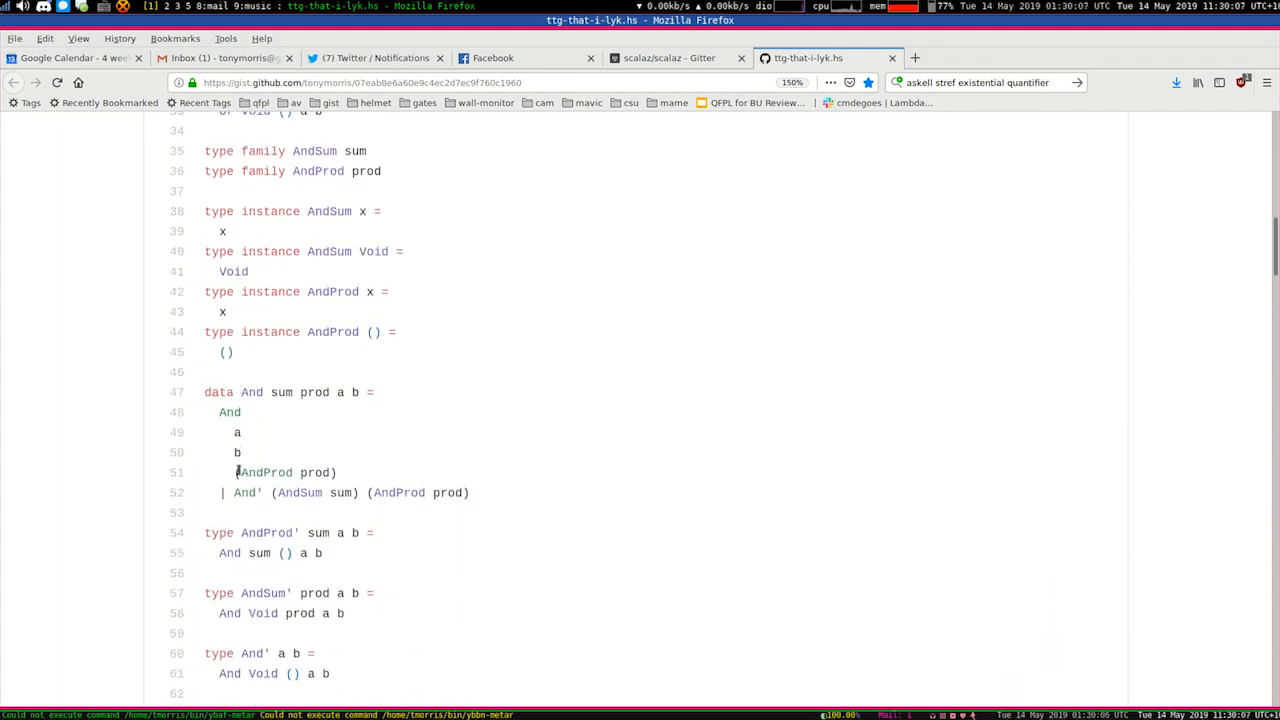
Step: Highlight AndSum and AndProd prod in the And' constructor, then move down toward the _This prism
double_click(300, 492)
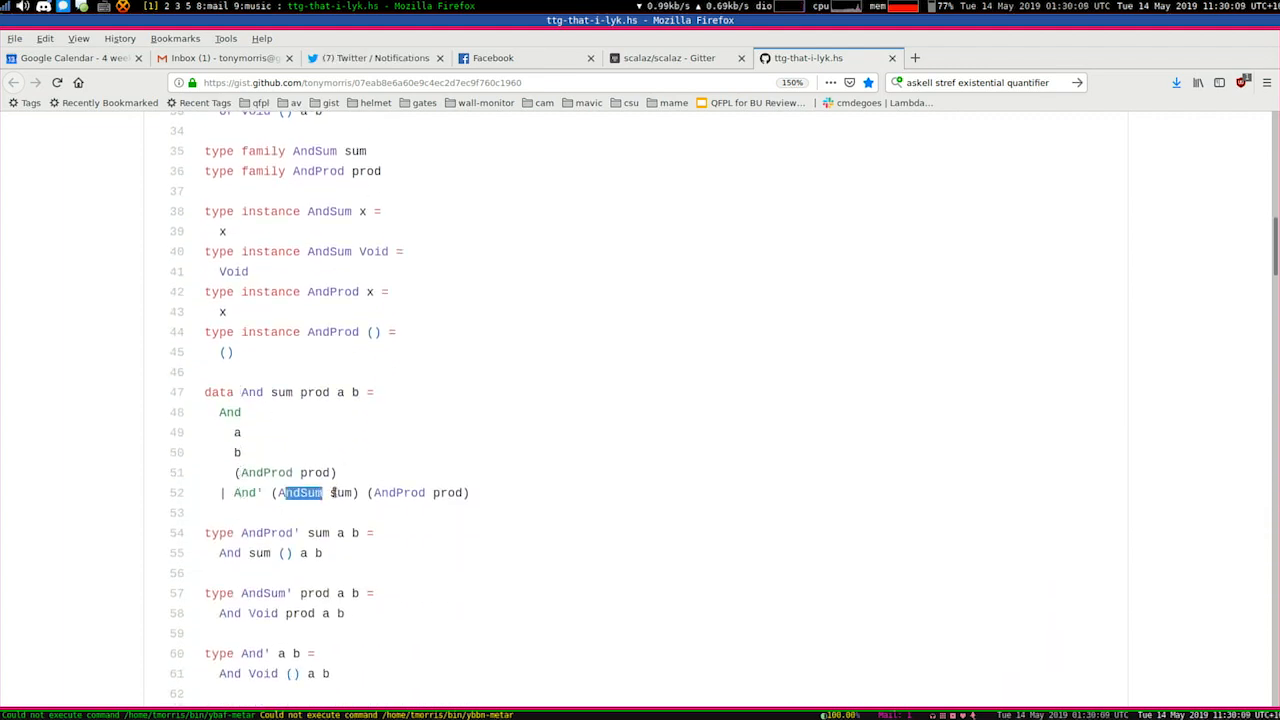
double_click(420, 492)
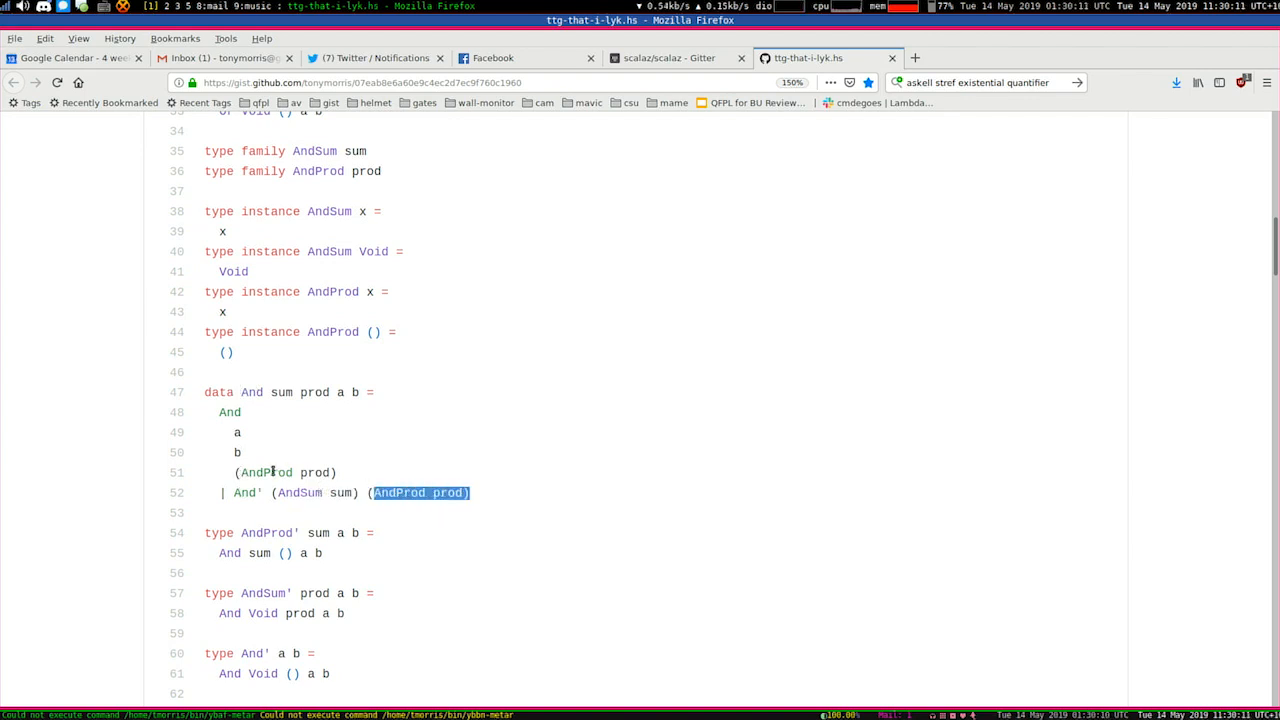
scroll(down, 3)
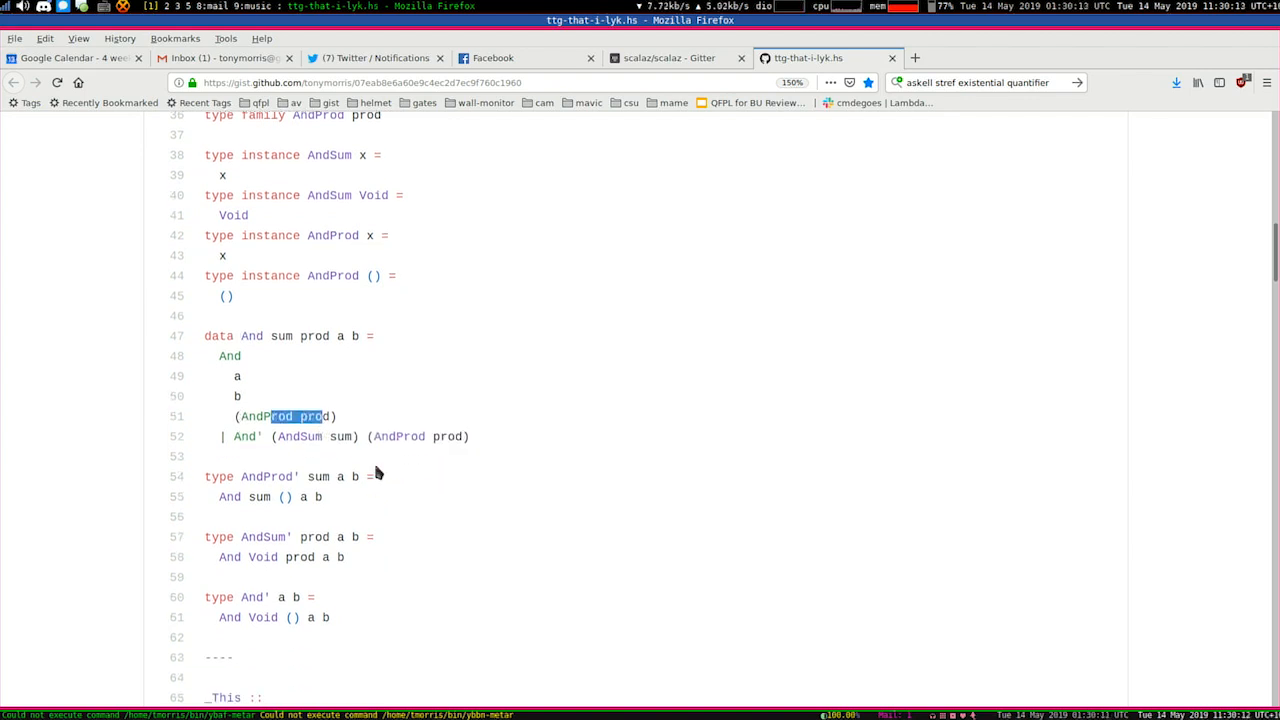
scroll(down, 3)
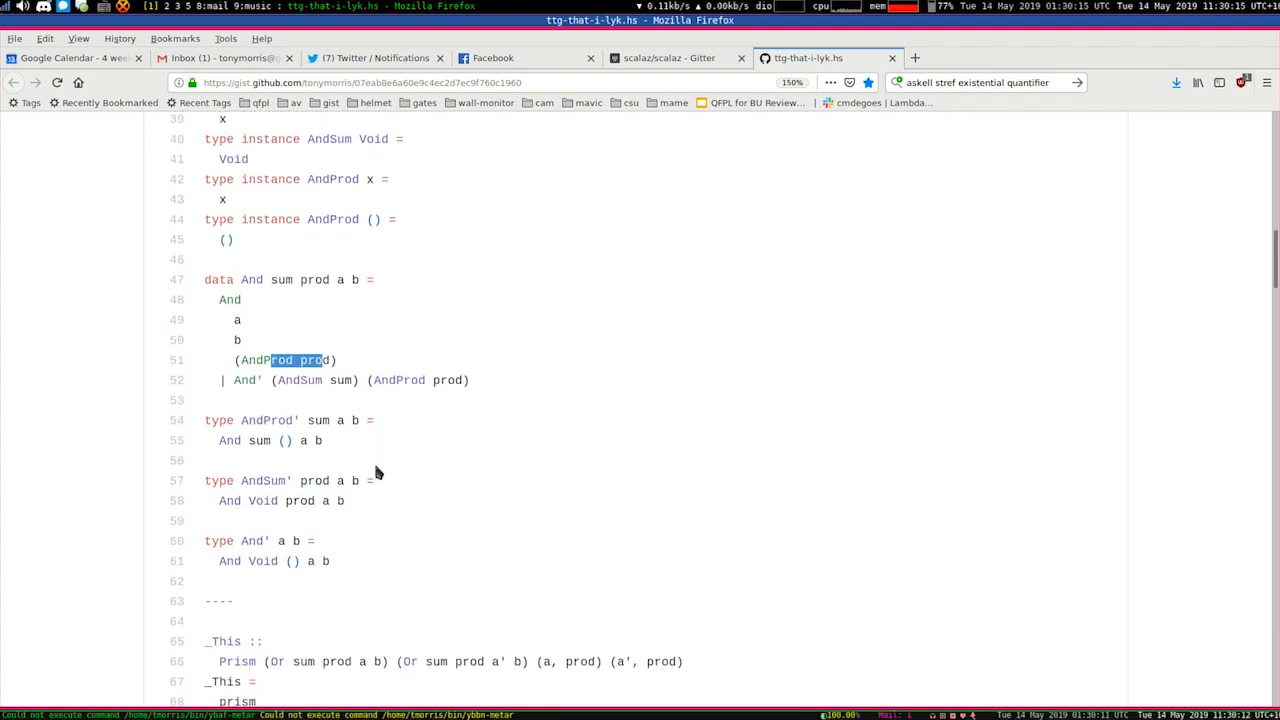
scroll(down, 3)
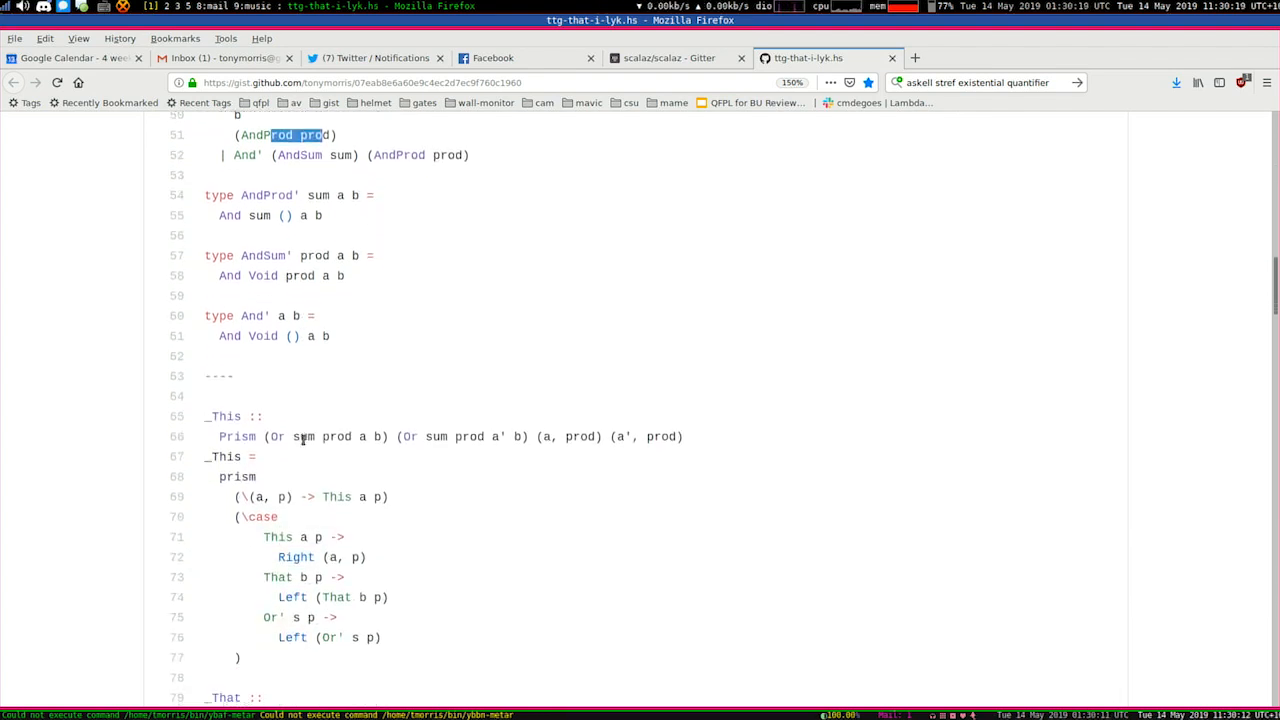
Step: Highlight (a, prod) in the _This Prism type, then narrow to the a
scroll(down, 3)
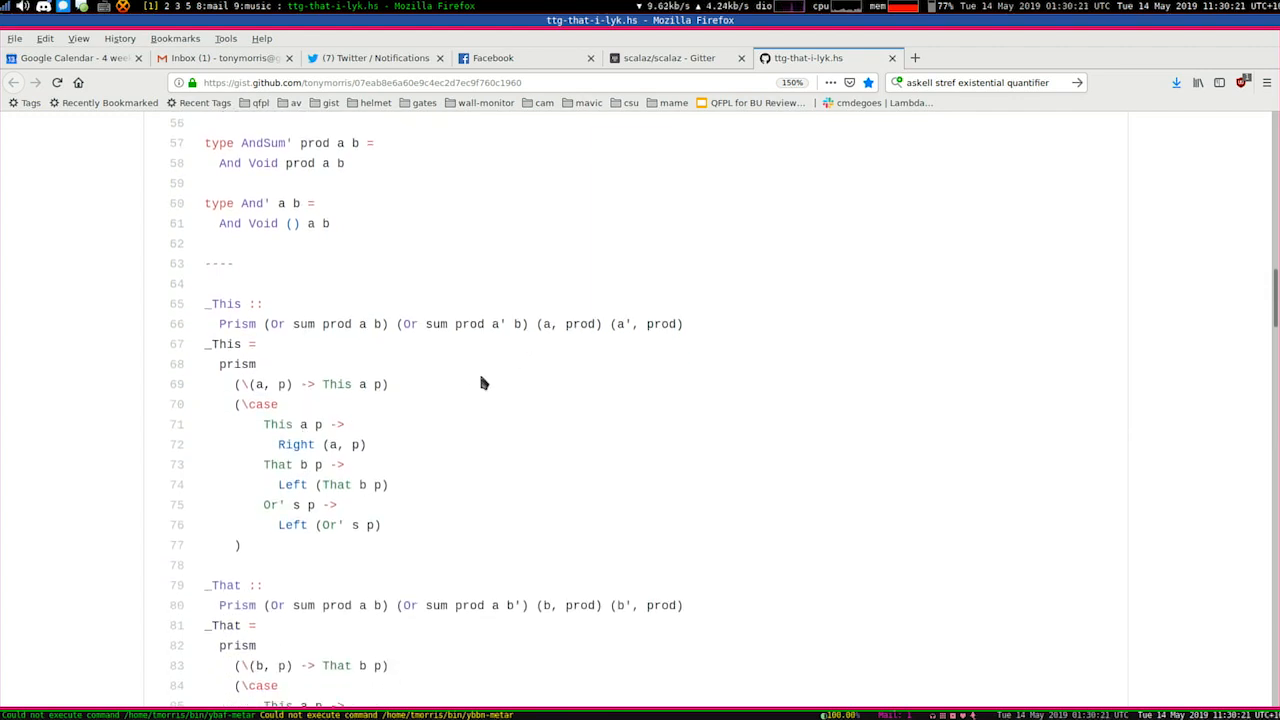
mouse_move(538, 326)
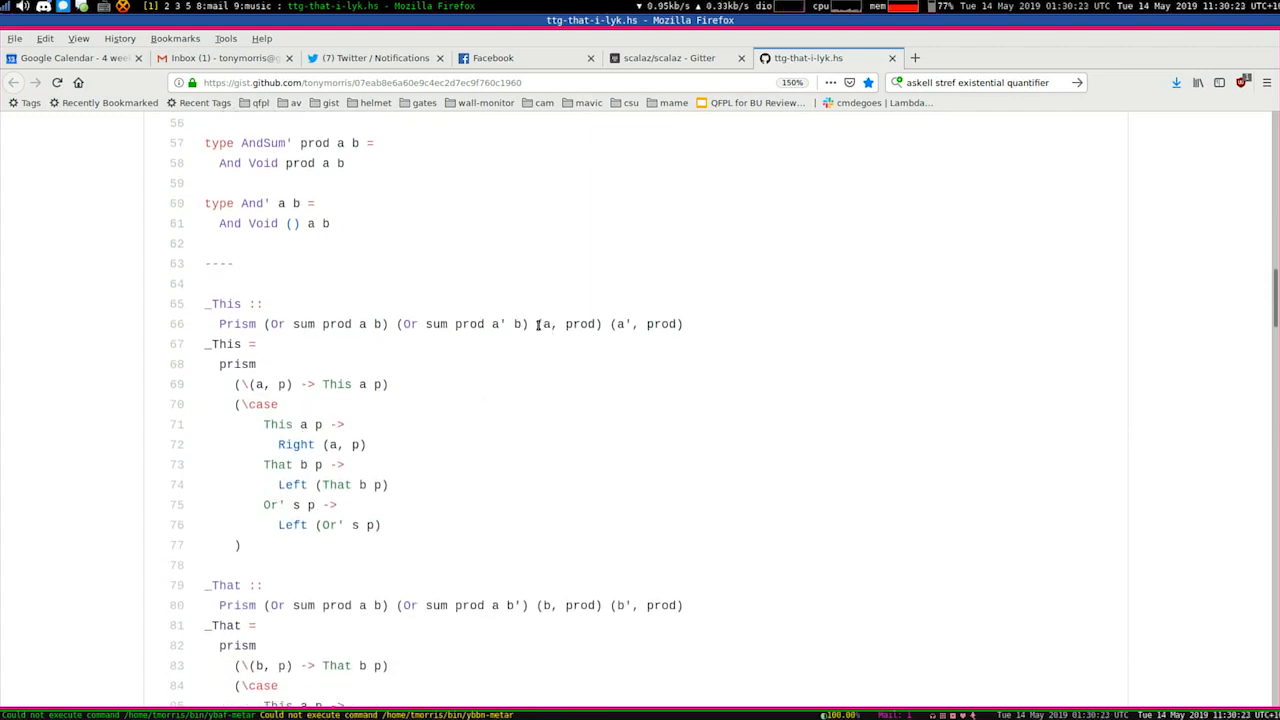
double_click(570, 324)
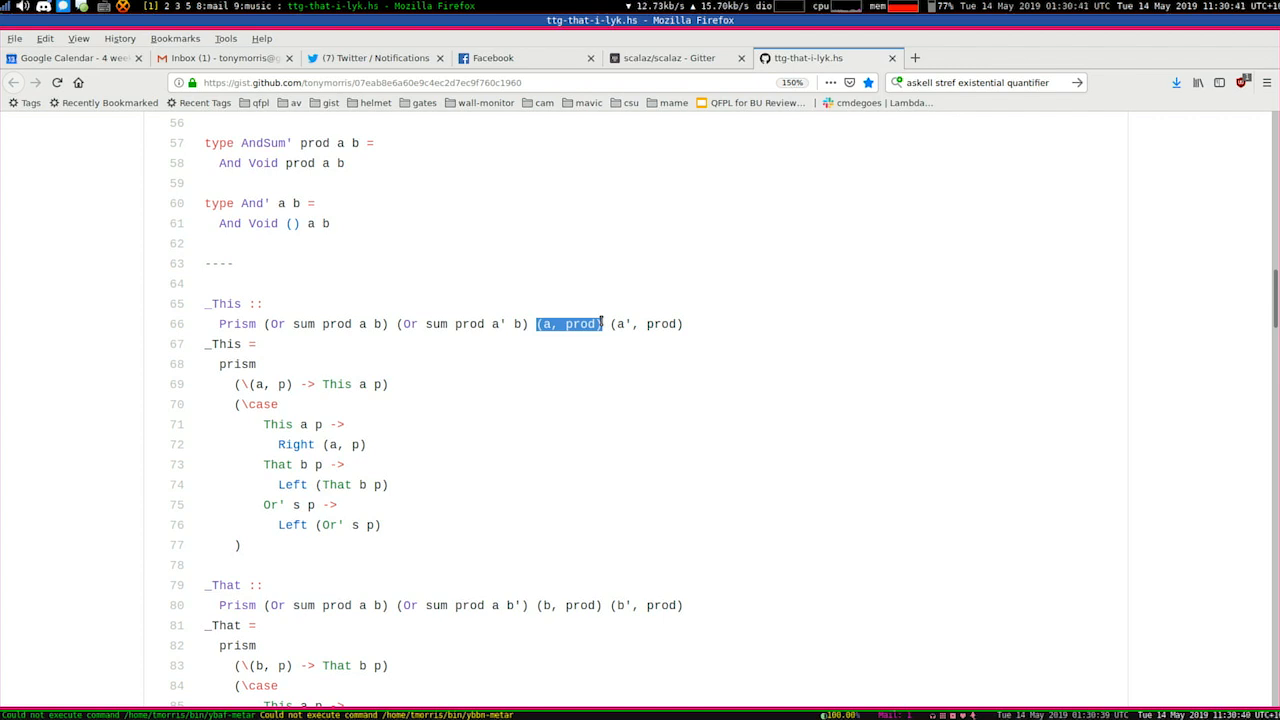
click(570, 324)
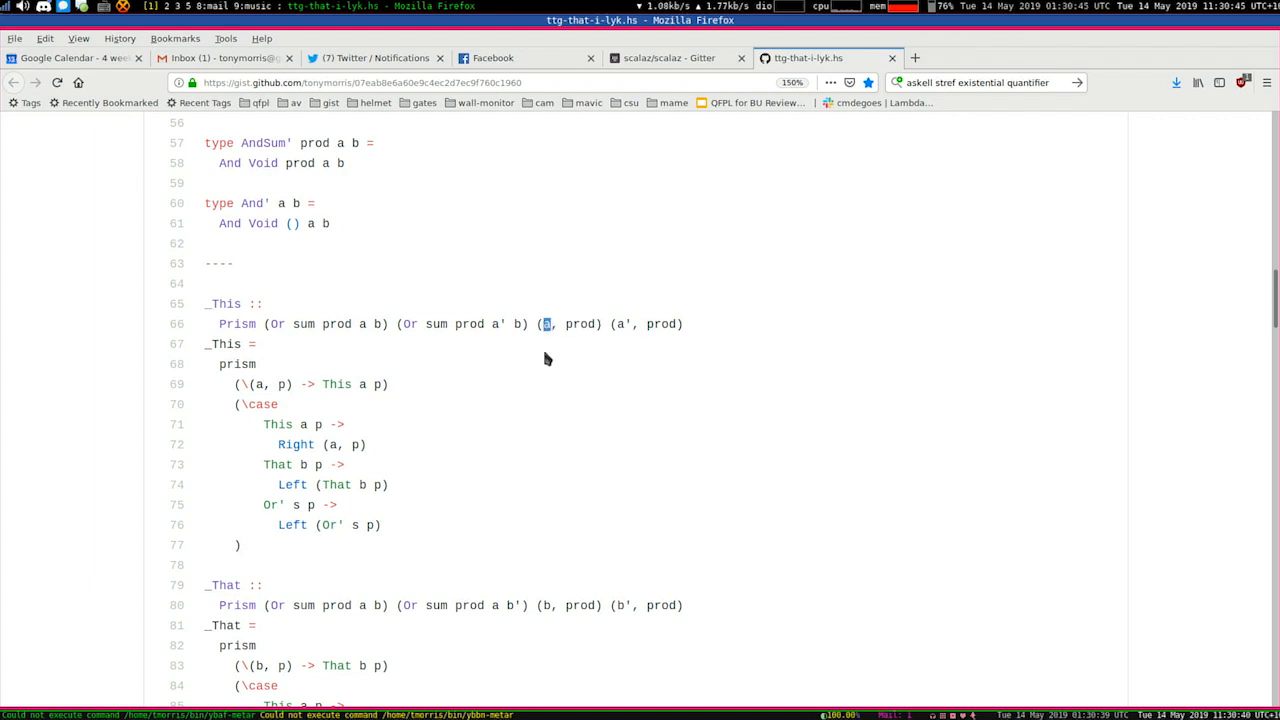
mouse_move(424, 352)
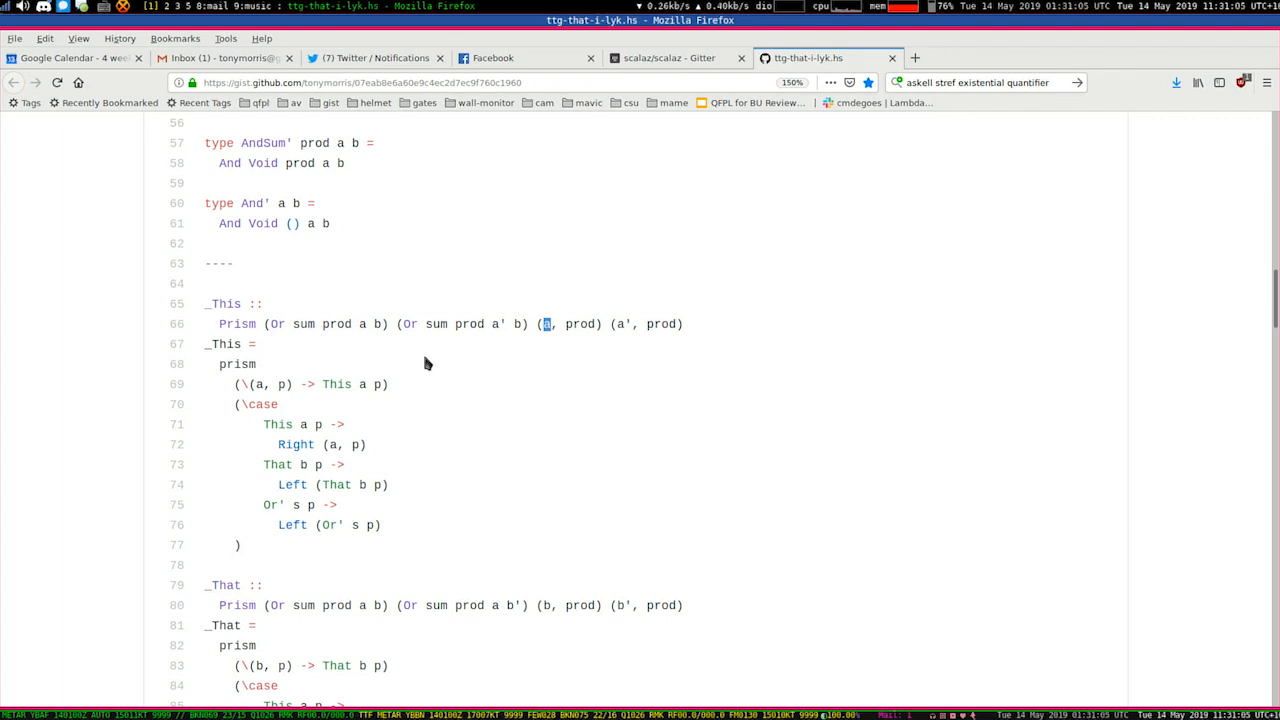
mouse_move(530, 372)
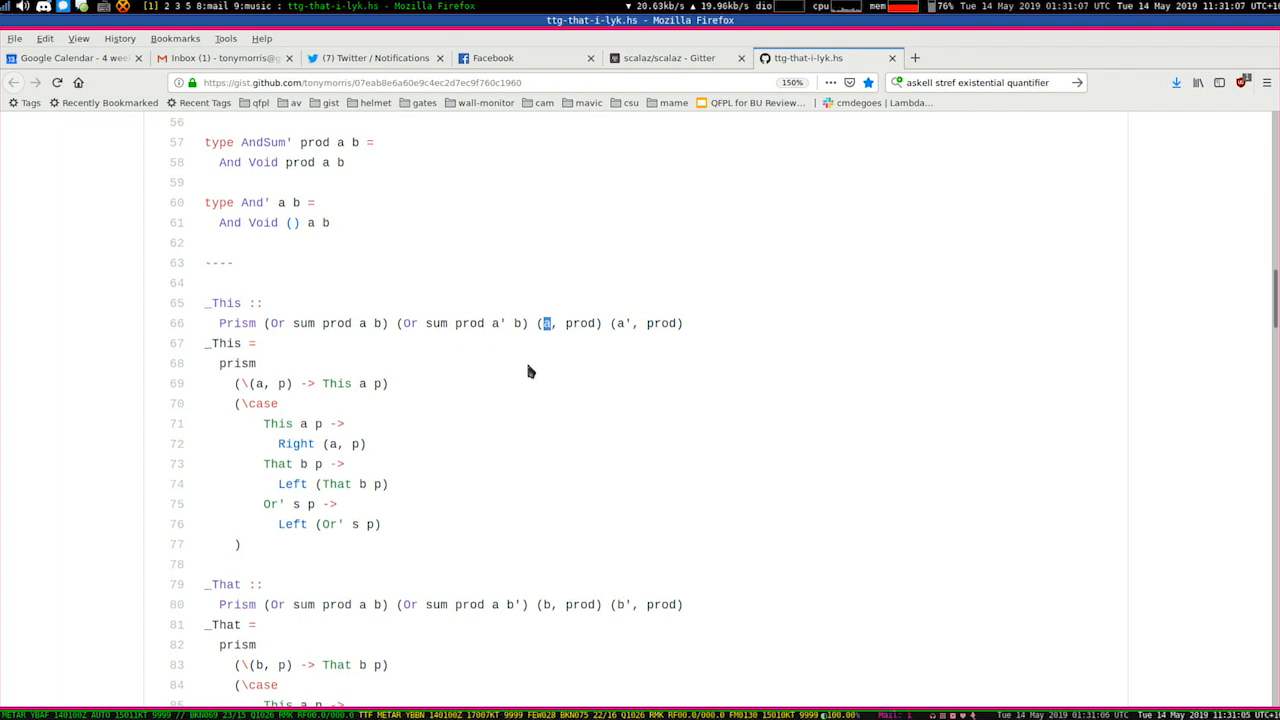
Step: Scroll past _That, _Or' and the traversals down to the _And1 lens definition
scroll(down, 3)
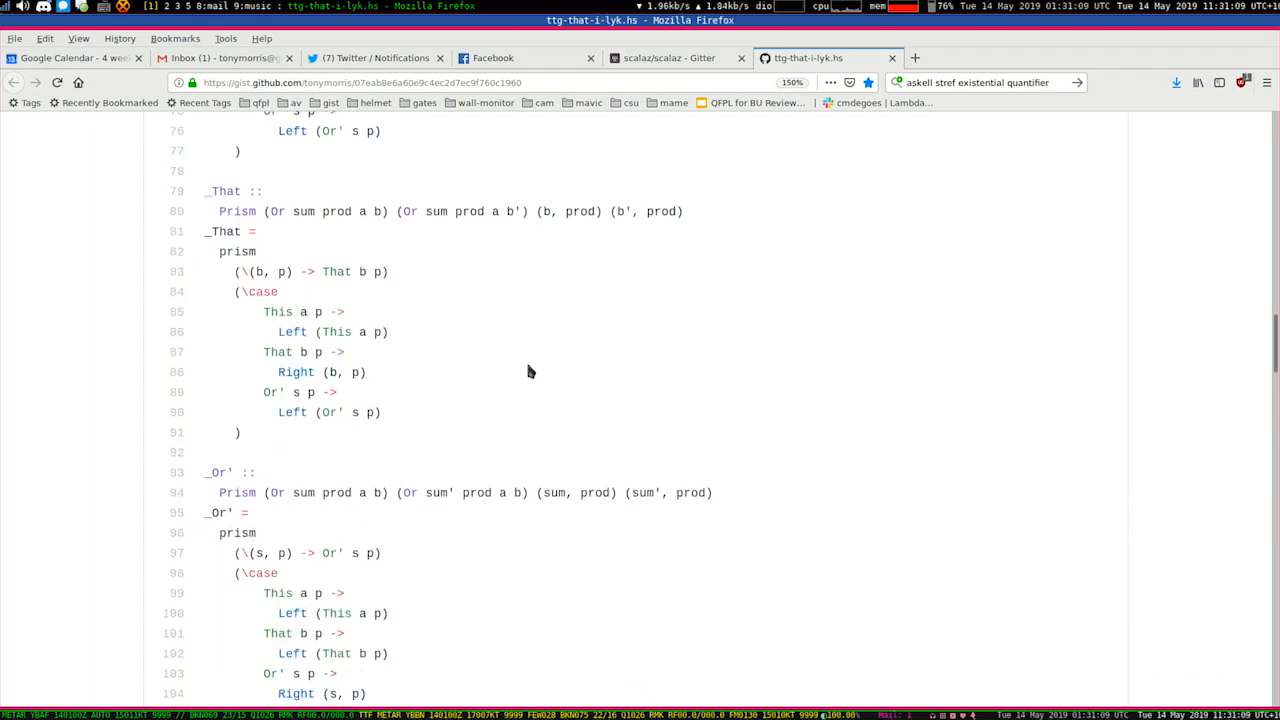
scroll(down, 3)
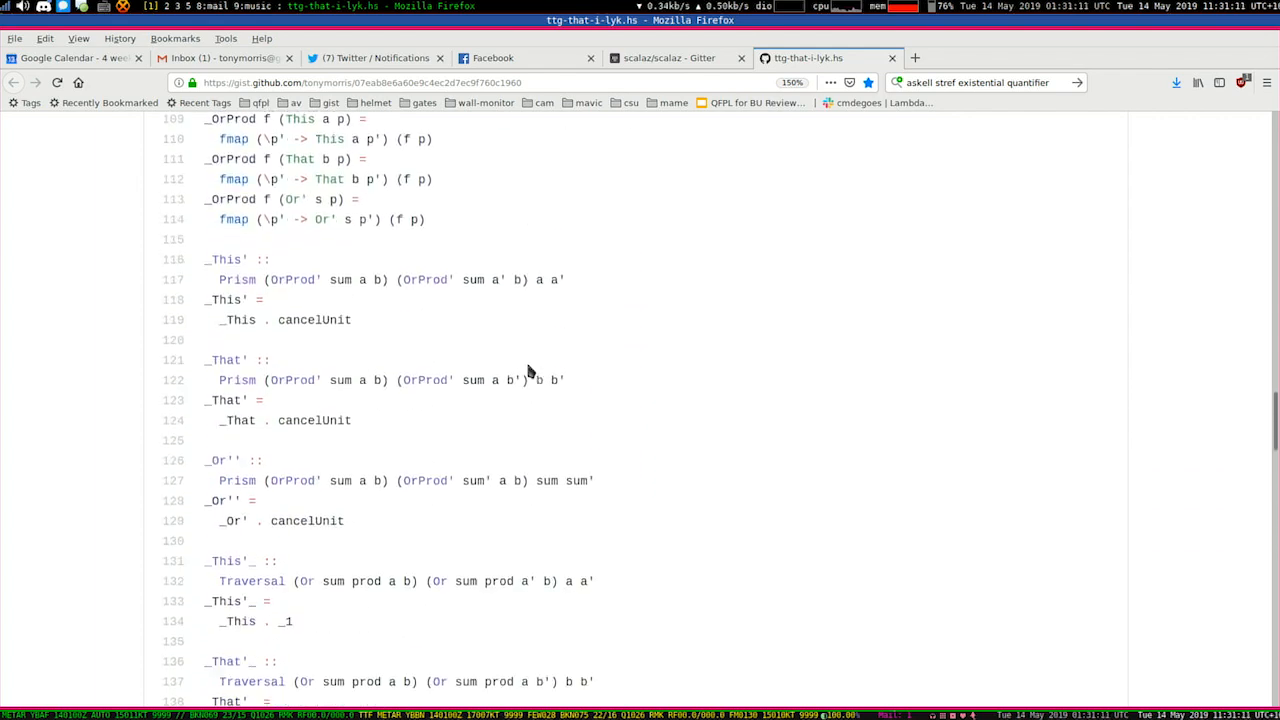
scroll(down, 3)
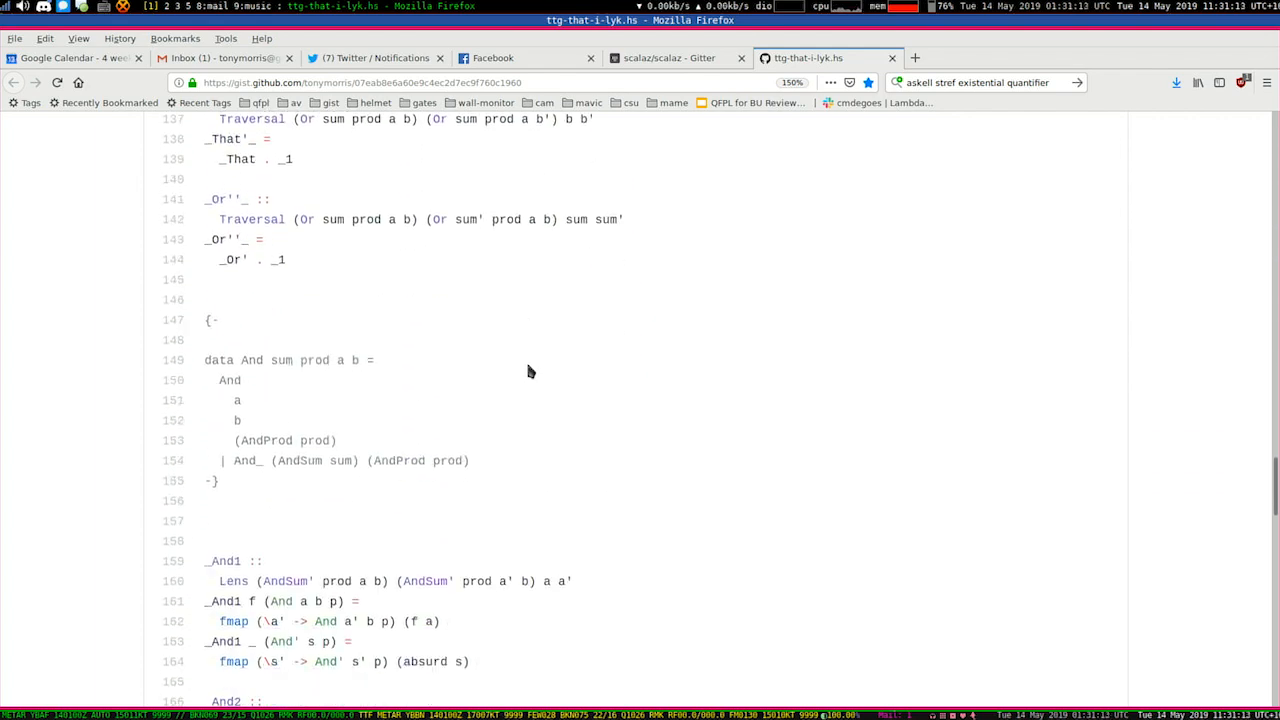